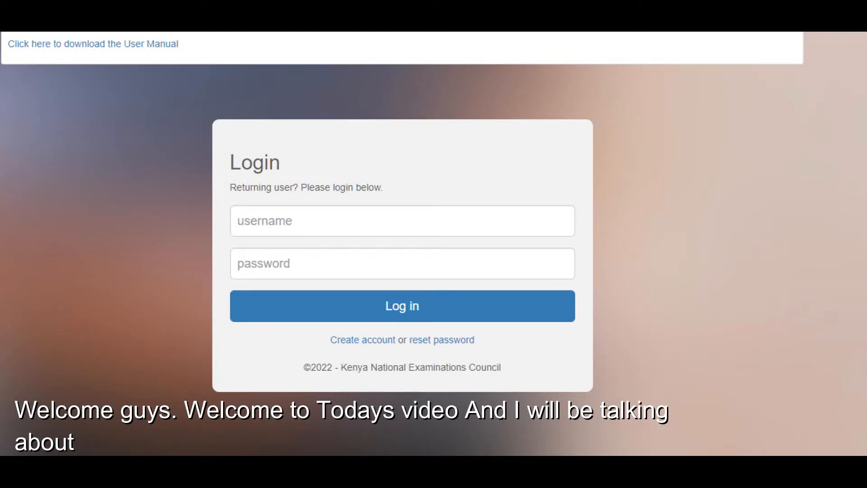
Submit the 254 login entry on the CP2 portal, then bring up a new tab with Google's home page
text(254)
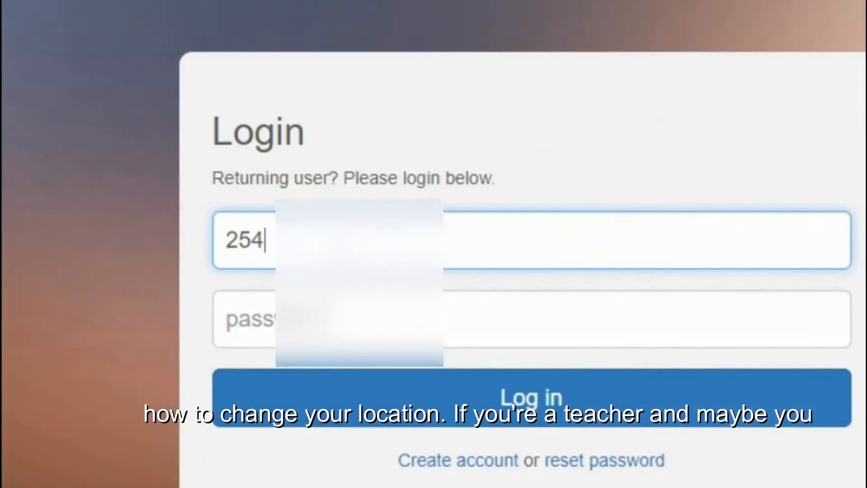
click(534, 398)
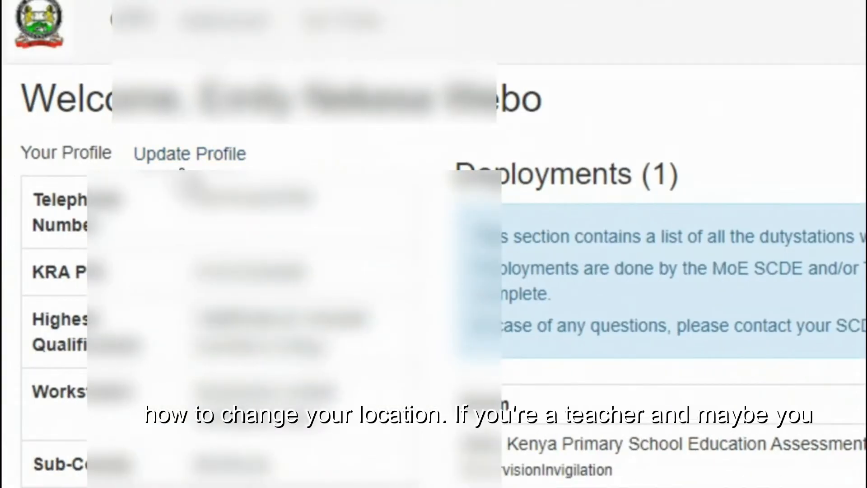
click(429, 261)
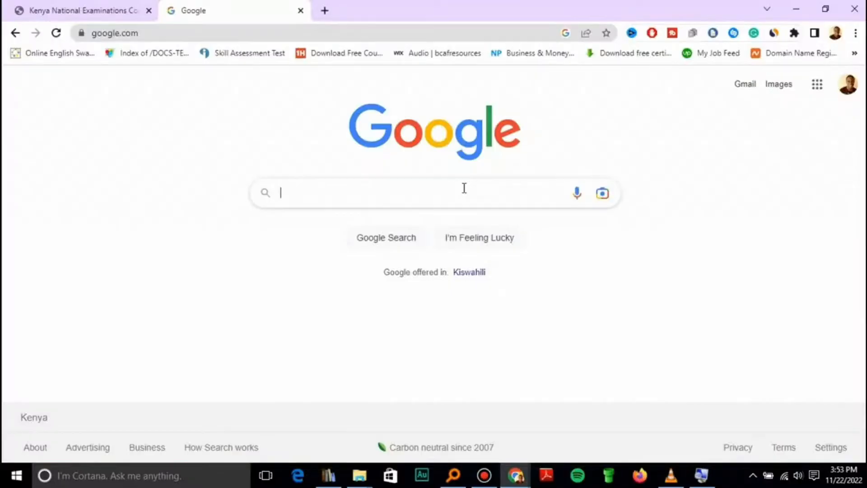
Search Google for 'cp2' and follow the cp2.knec.ac.ke result to the portal login page
text(cp2)
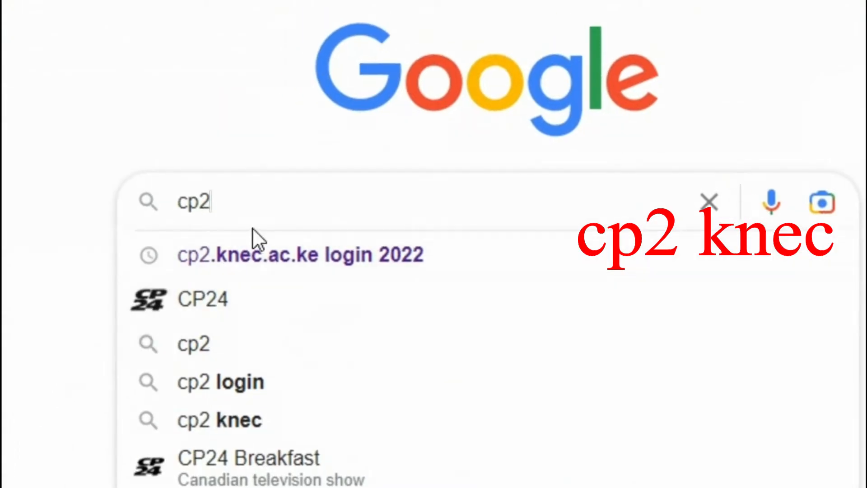
click(300, 255)
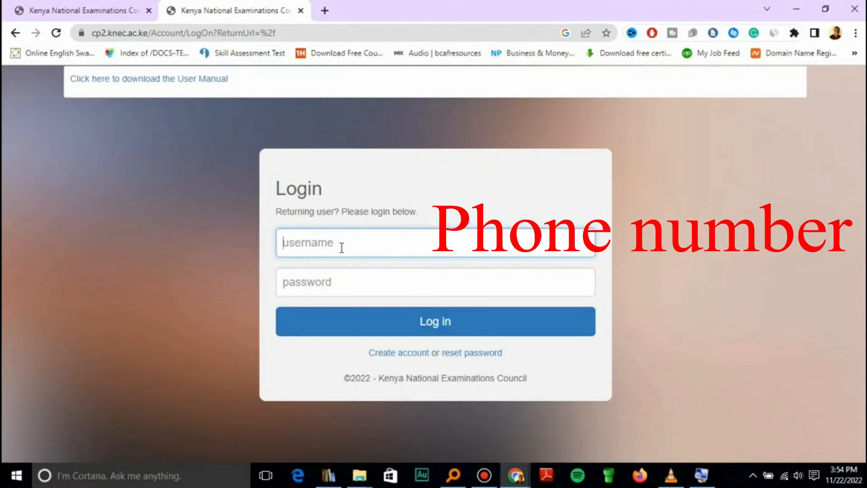
Log in to the CP2 portal with the 254 phone-number username and password, reaching the welcome page
text(254)
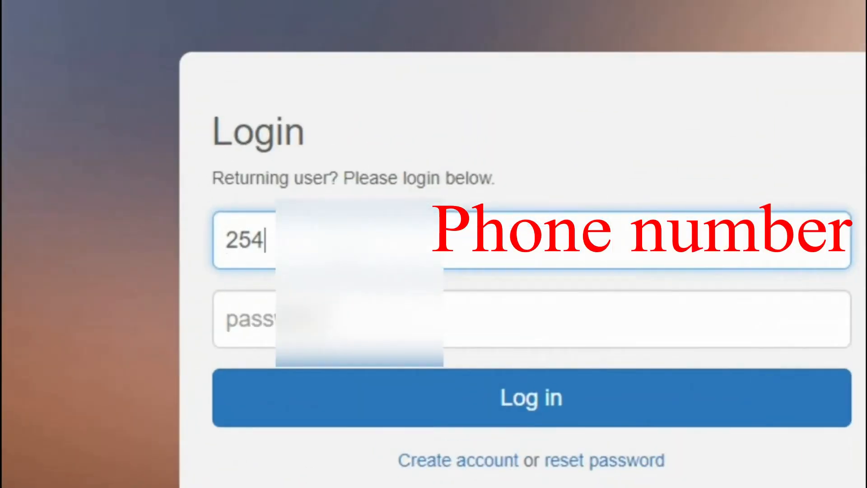
text(7)
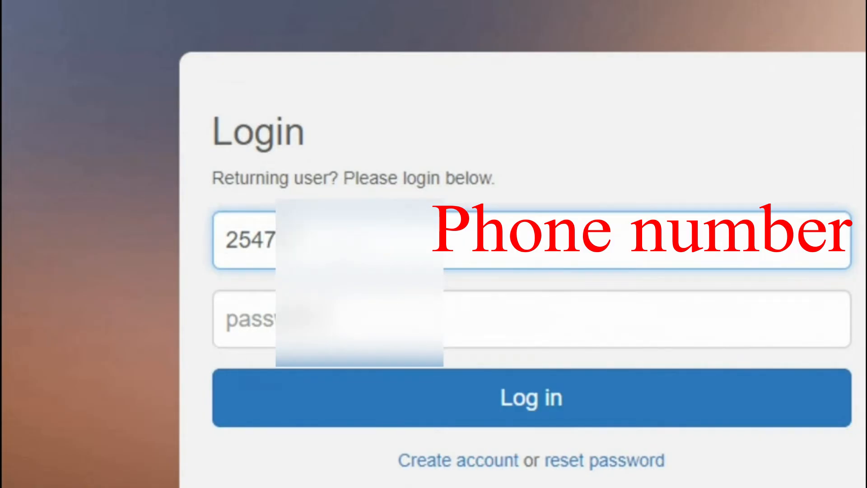
click(531, 397)
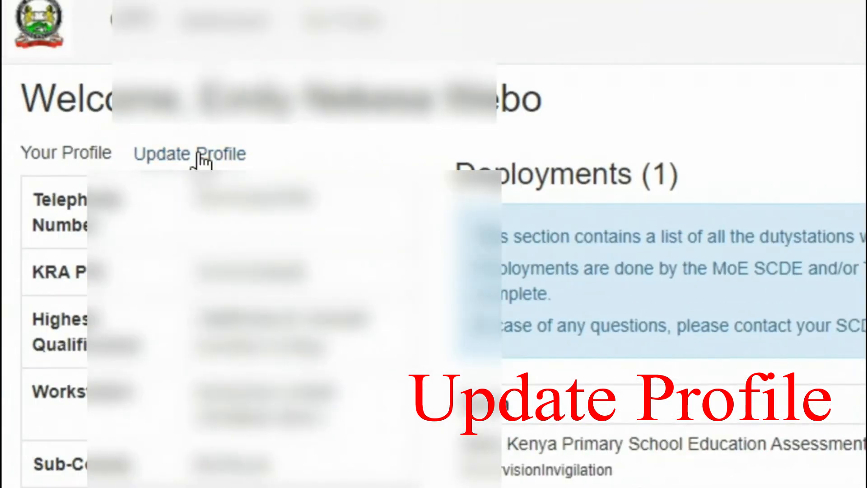
Open Update Profile and scroll to the County / SubCounty row showing Kakamega / Butere
click(193, 153)
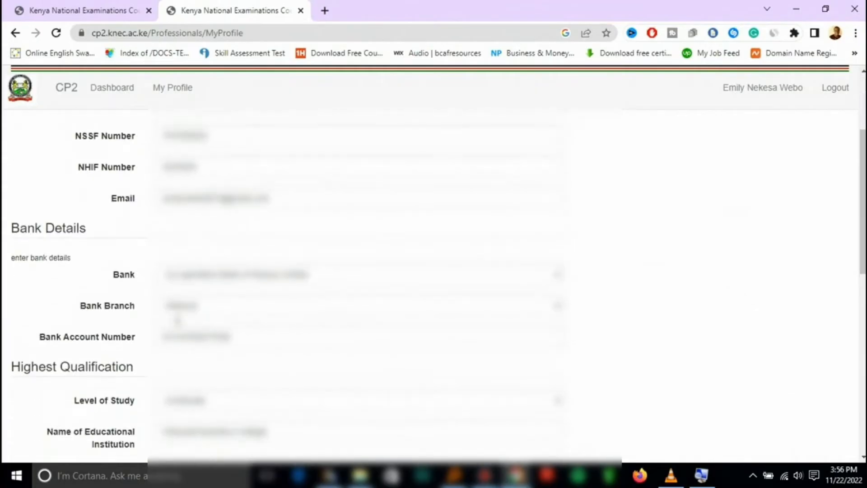
scroll(down, 3)
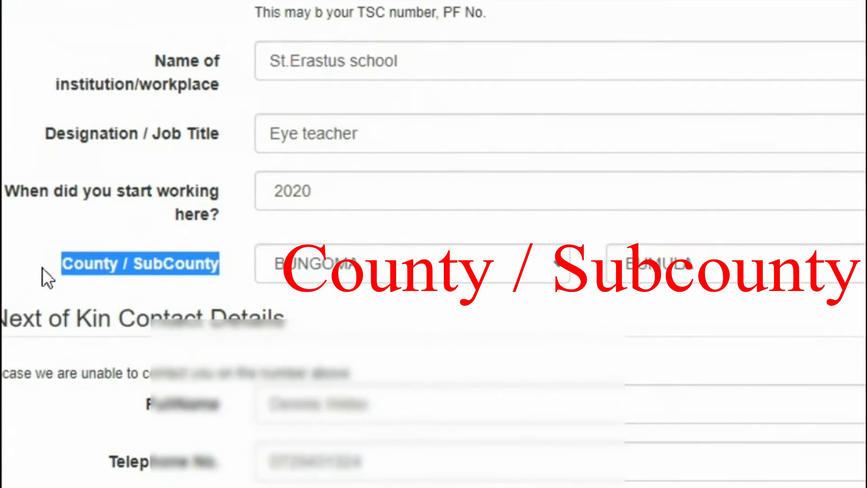
click(430, 265)
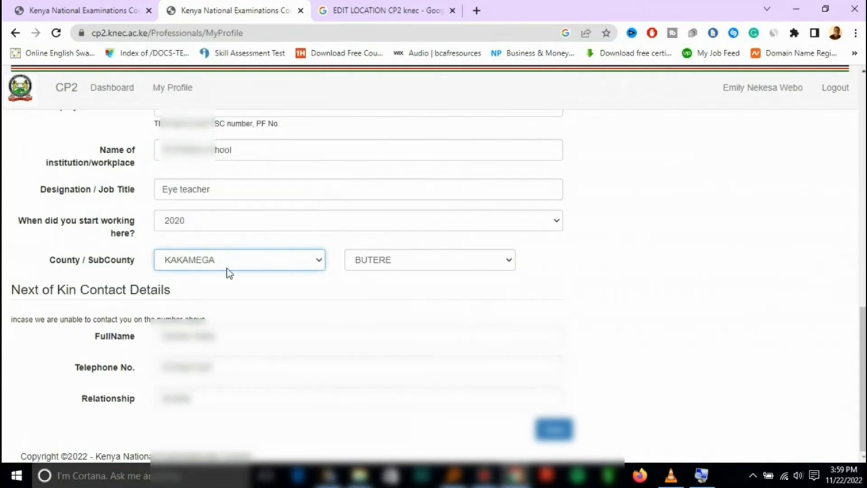
Set County to BUNGOMA and SubCounty to BUNGOMA NORTH, replacing Kakamega / Butere
click(430, 260)
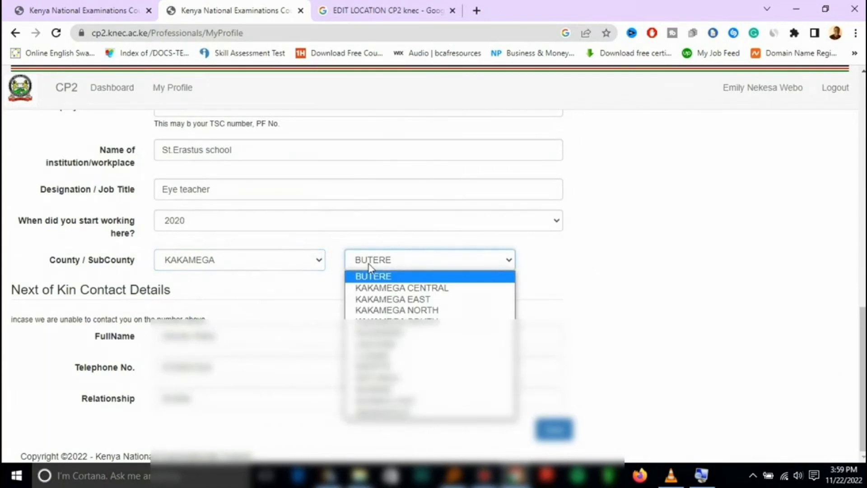
click(238, 260)
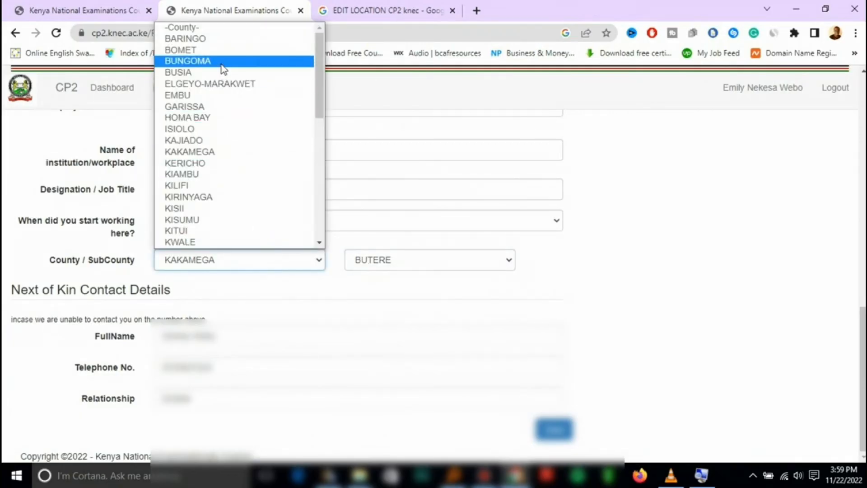
click(188, 61)
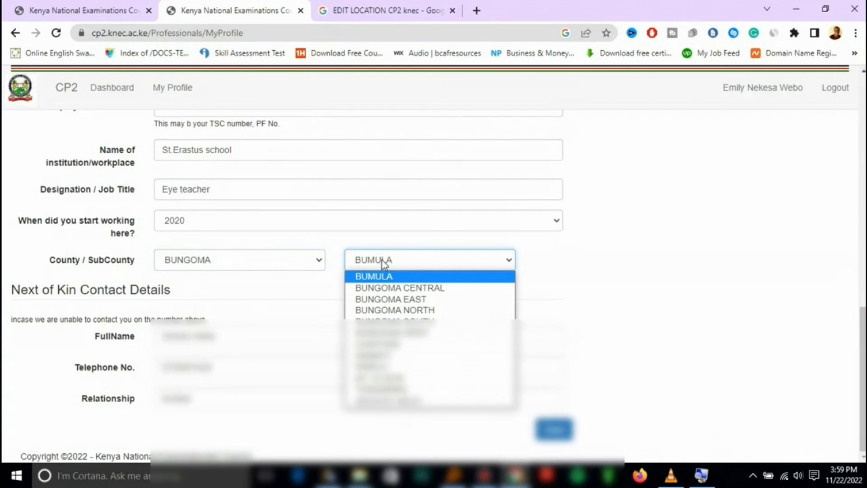
click(396, 310)
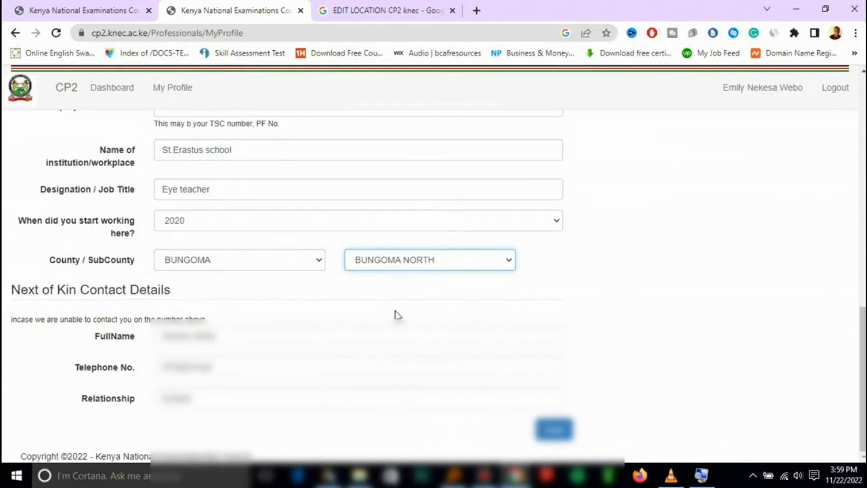